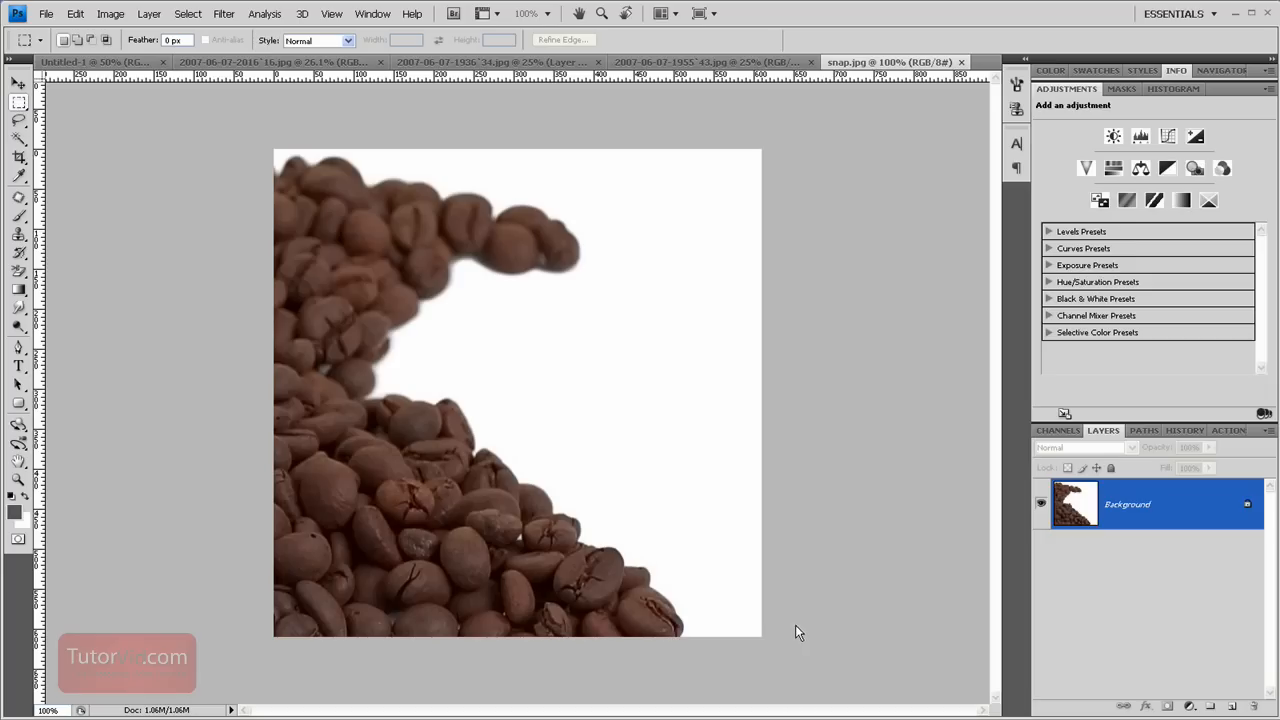
pyautogui.moveTo(824, 452)
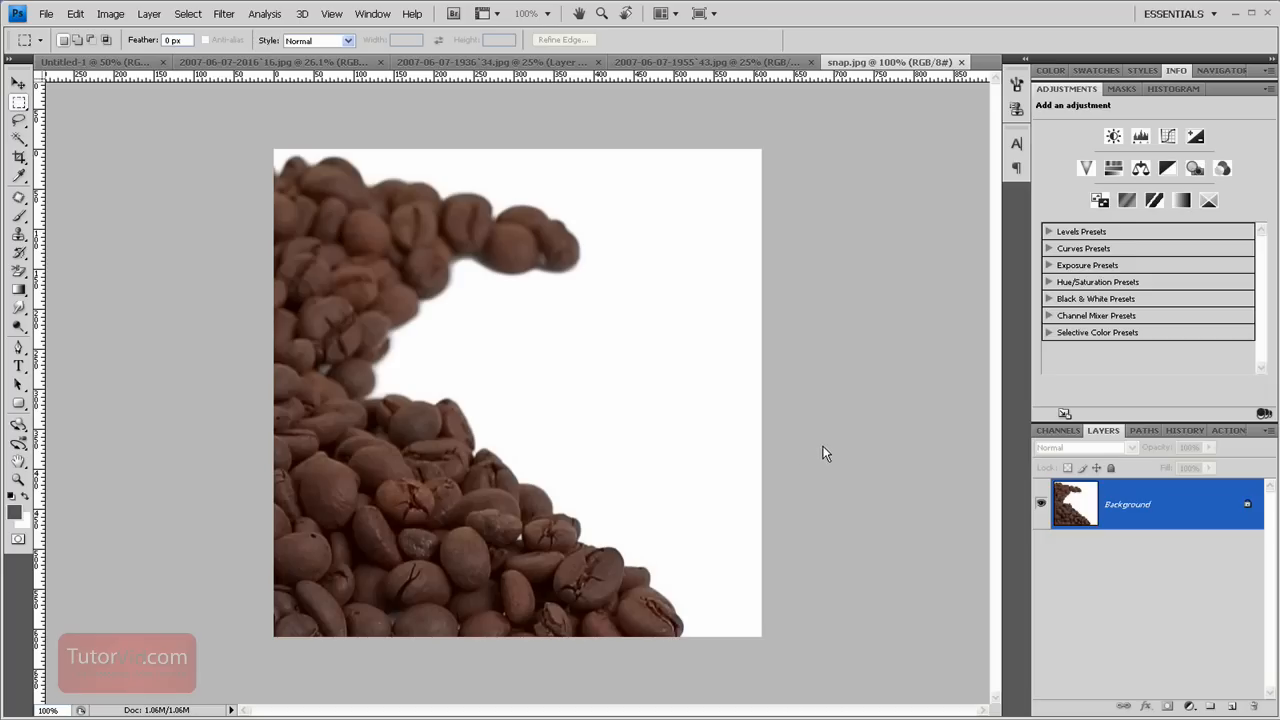
pyautogui.moveTo(538, 564)
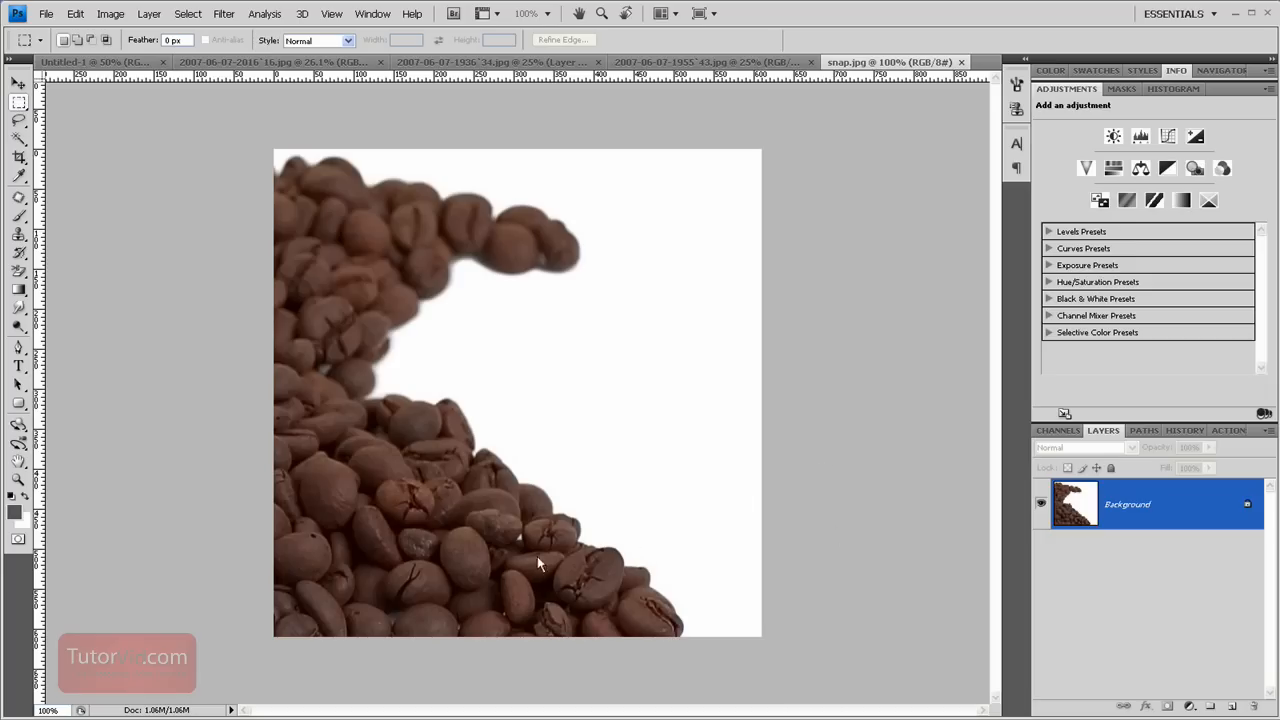
pyautogui.moveTo(564, 386)
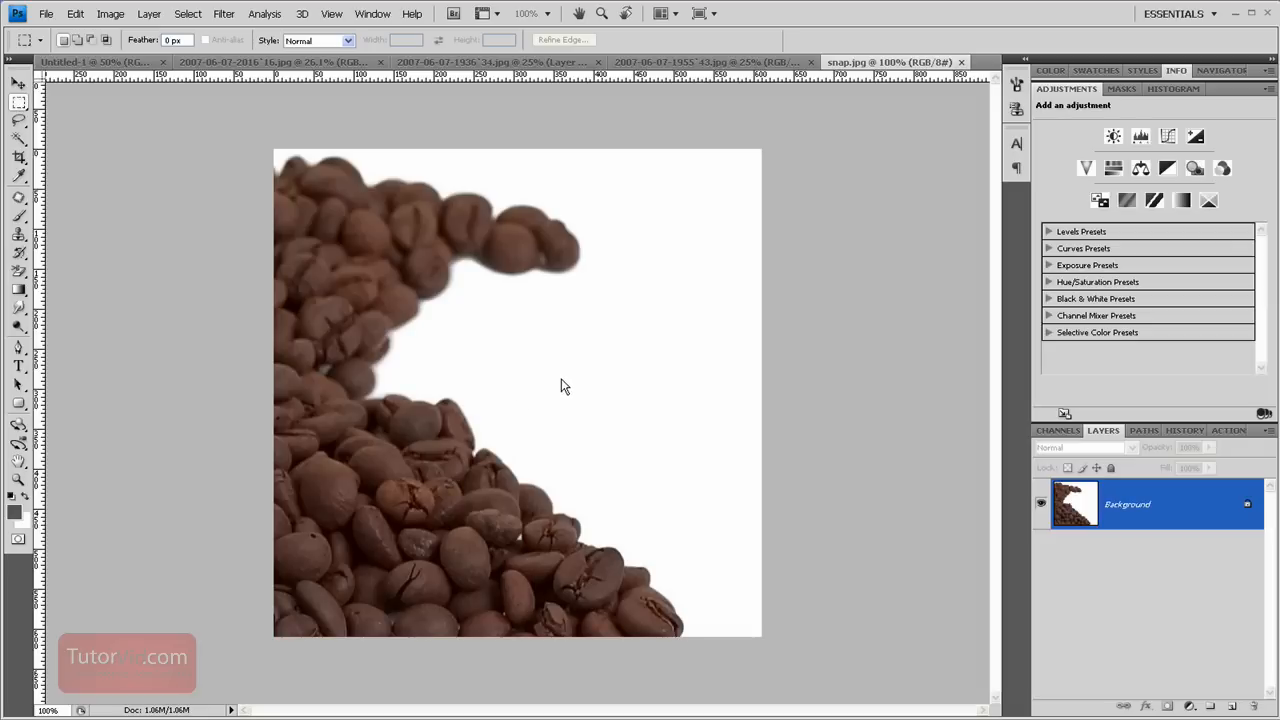
pyautogui.moveTo(476, 330)
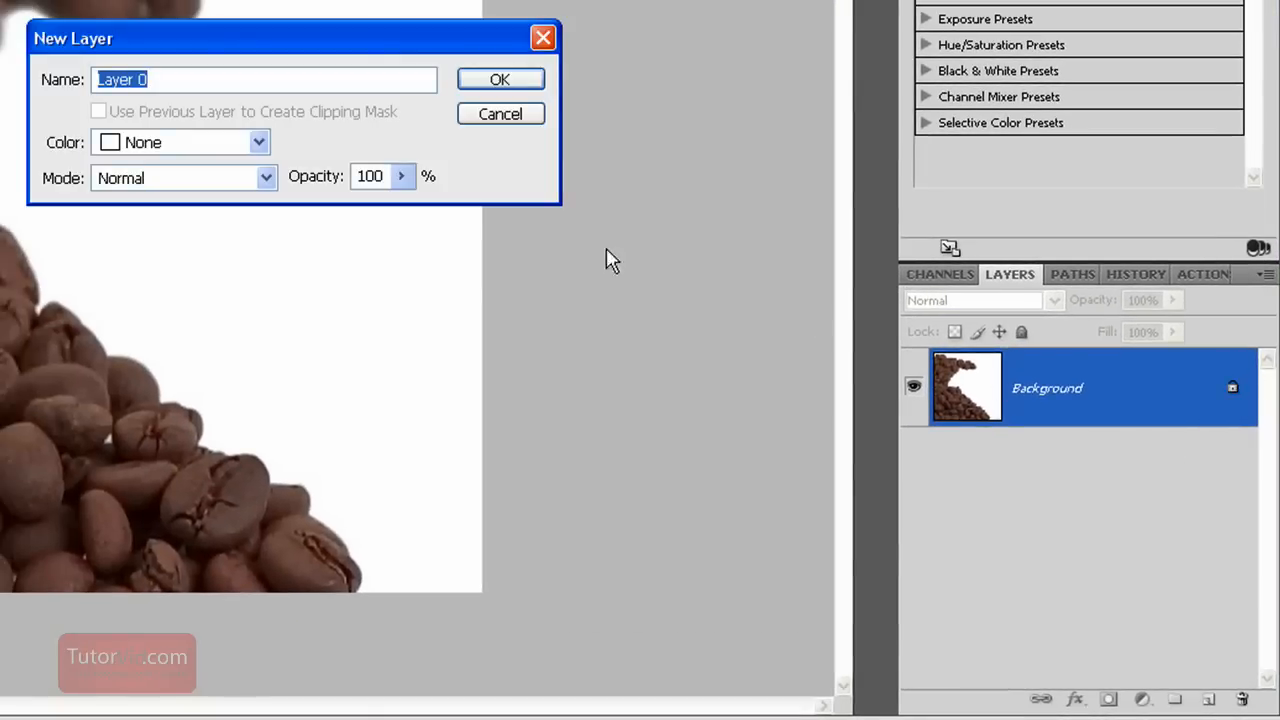
# Confirm the New Layer dialog so the locked Background becomes Layer 0
pyautogui.click(500, 80)
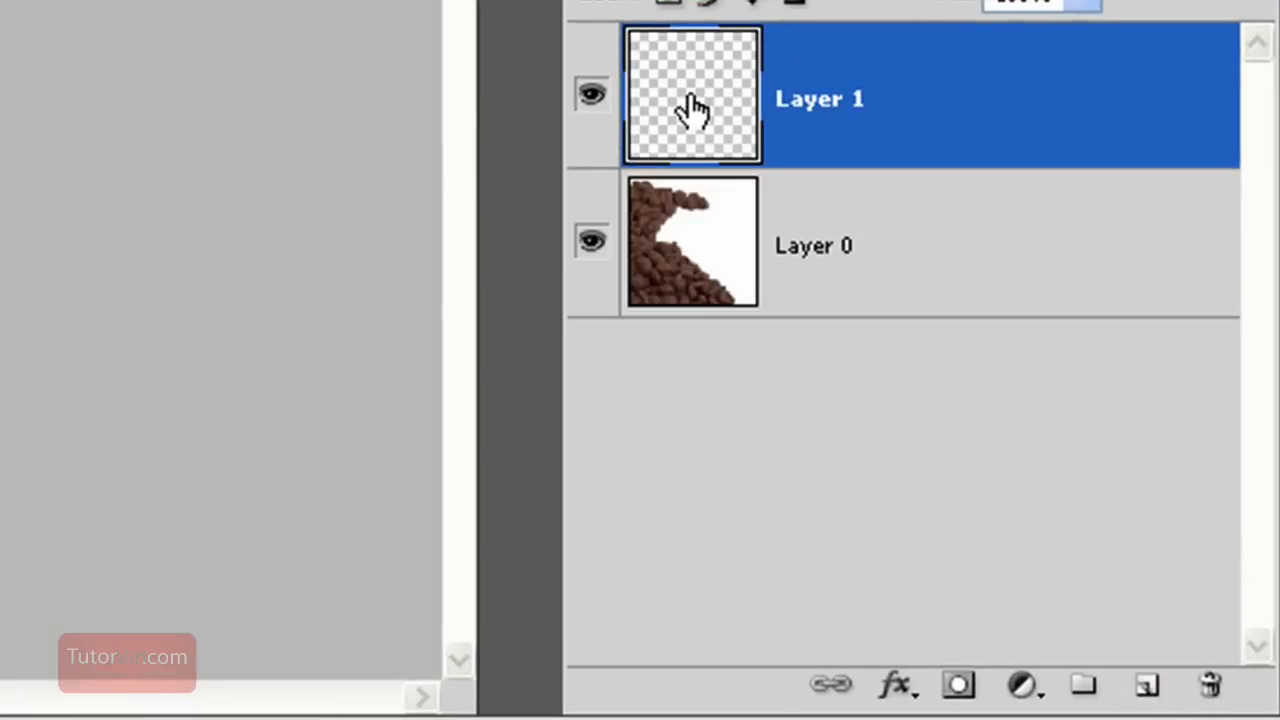
pyautogui.moveTo(744, 150)
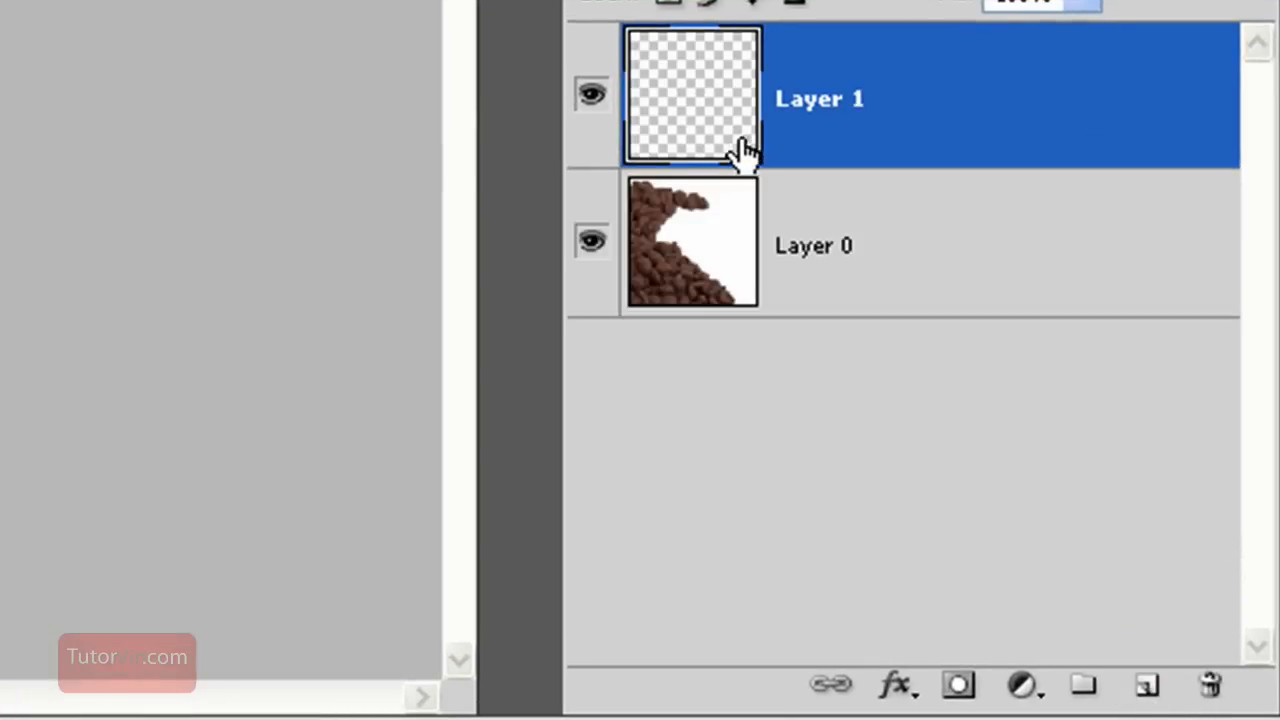
pyautogui.moveTo(928, 100)
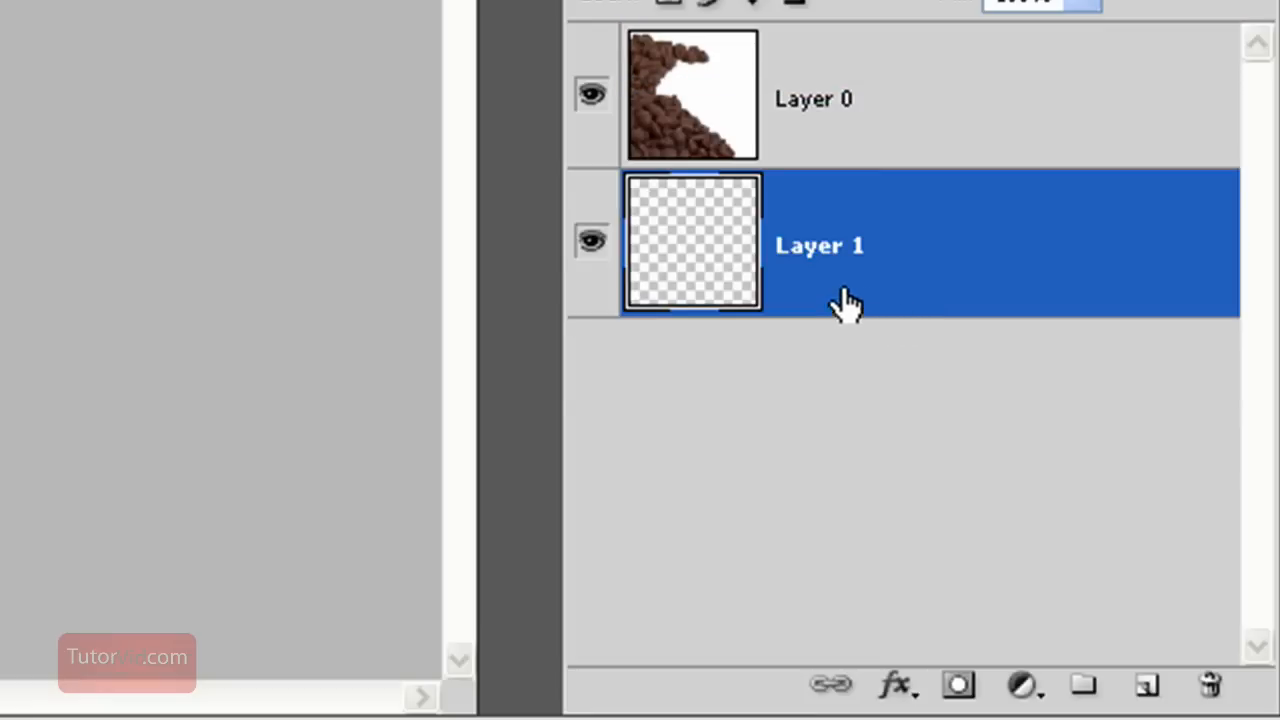
pyautogui.moveTo(696, 256)
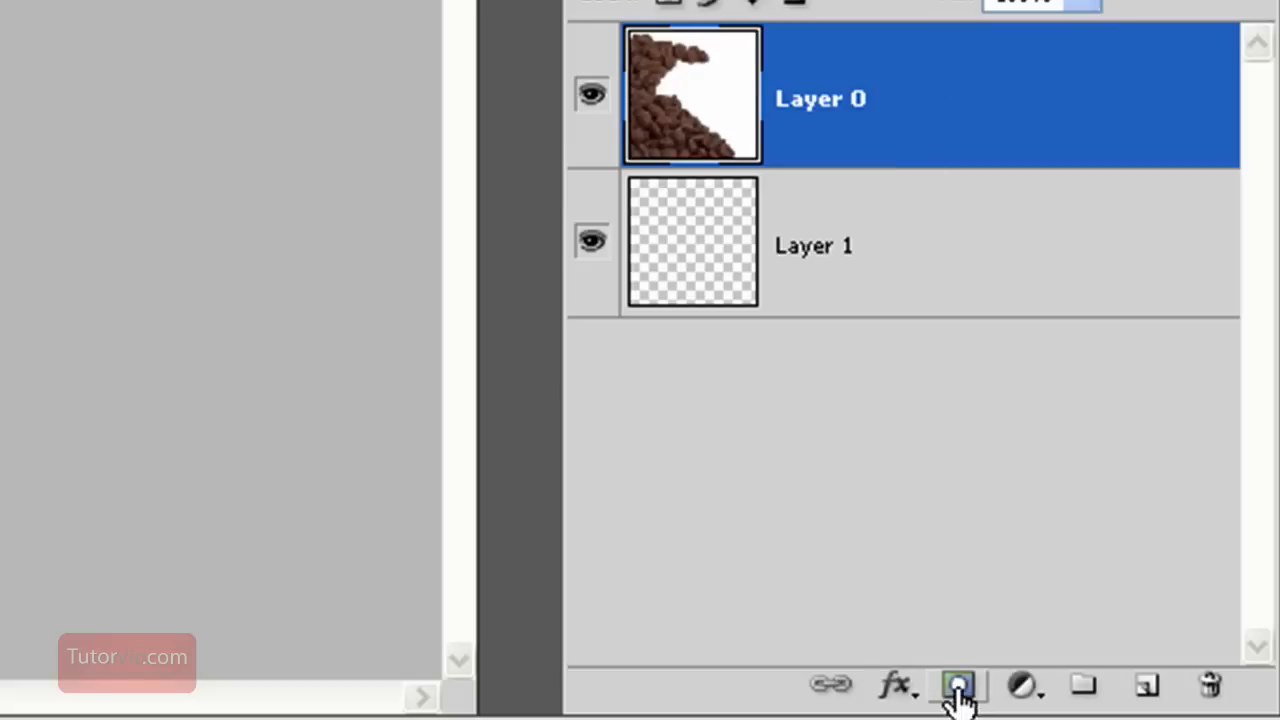
# Add a white layer mask to Layer 0, the coffee beans layer
pyautogui.click(956, 684)
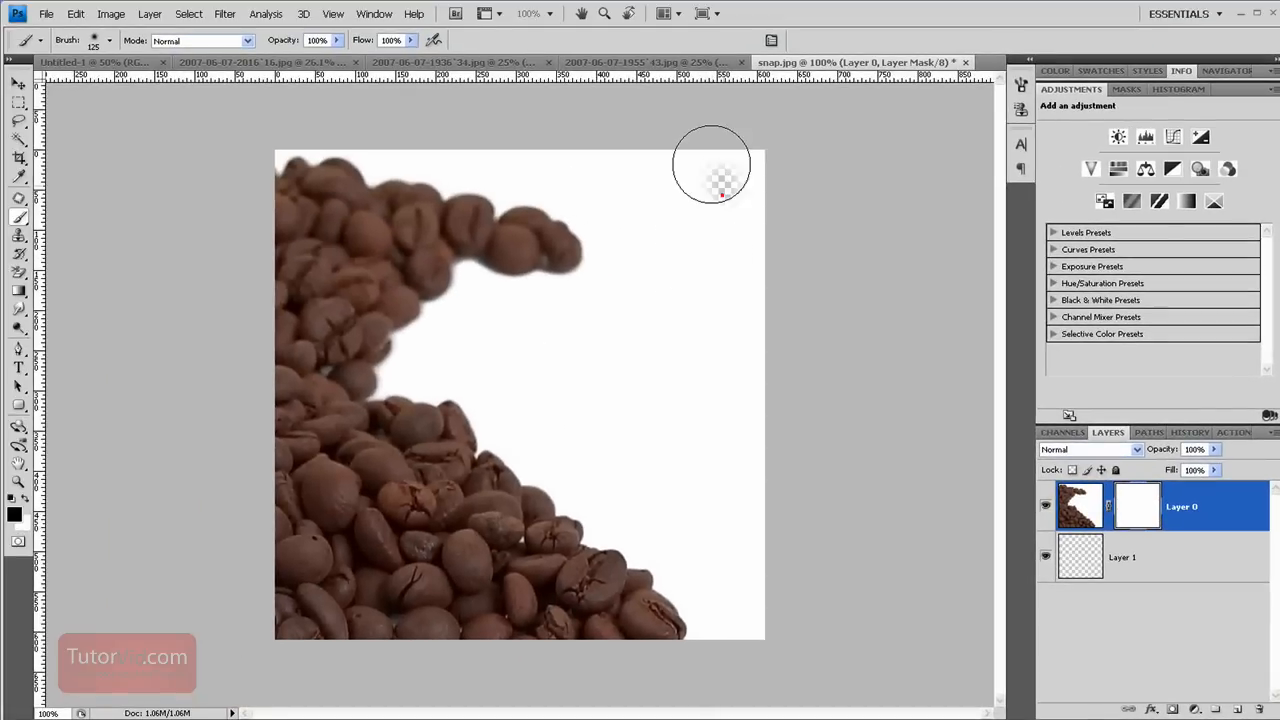
# Paint black on the mask over the white corners, sides and bean edges to make them transparent
pyautogui.moveTo(712, 180); pyautogui.dragTo(668, 200)
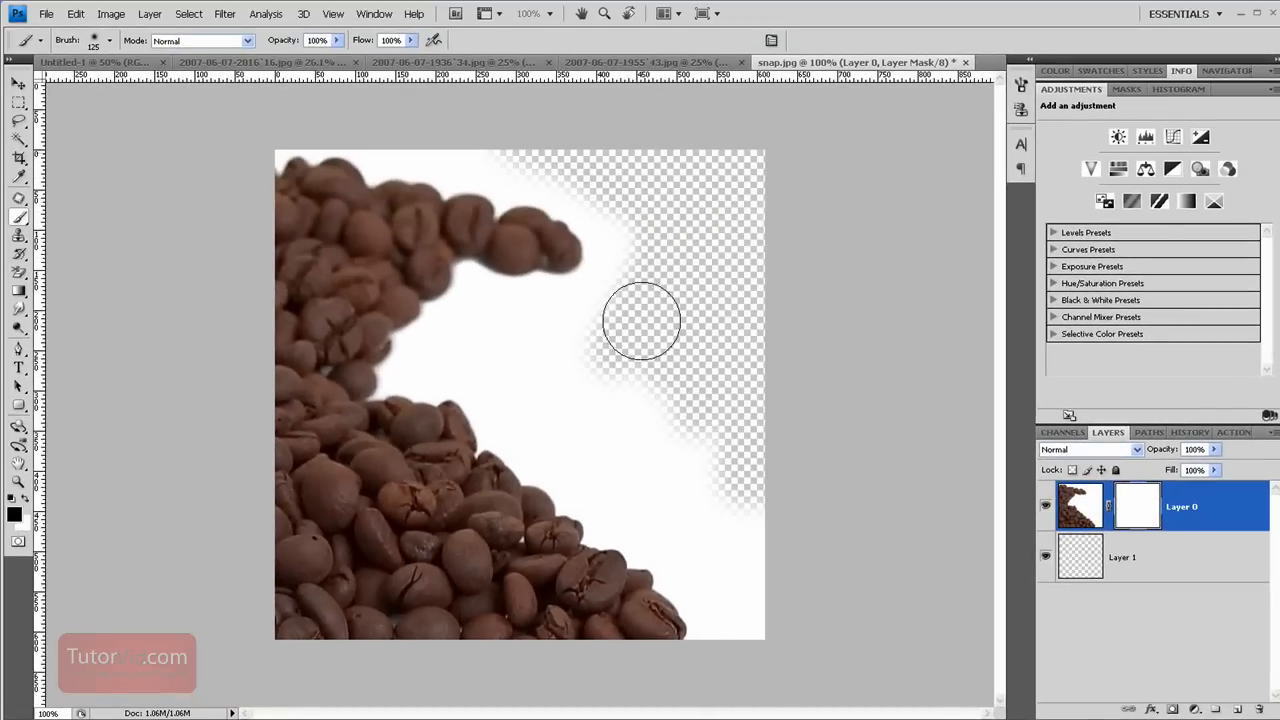
pyautogui.moveTo(640, 320); pyautogui.dragTo(520, 350)
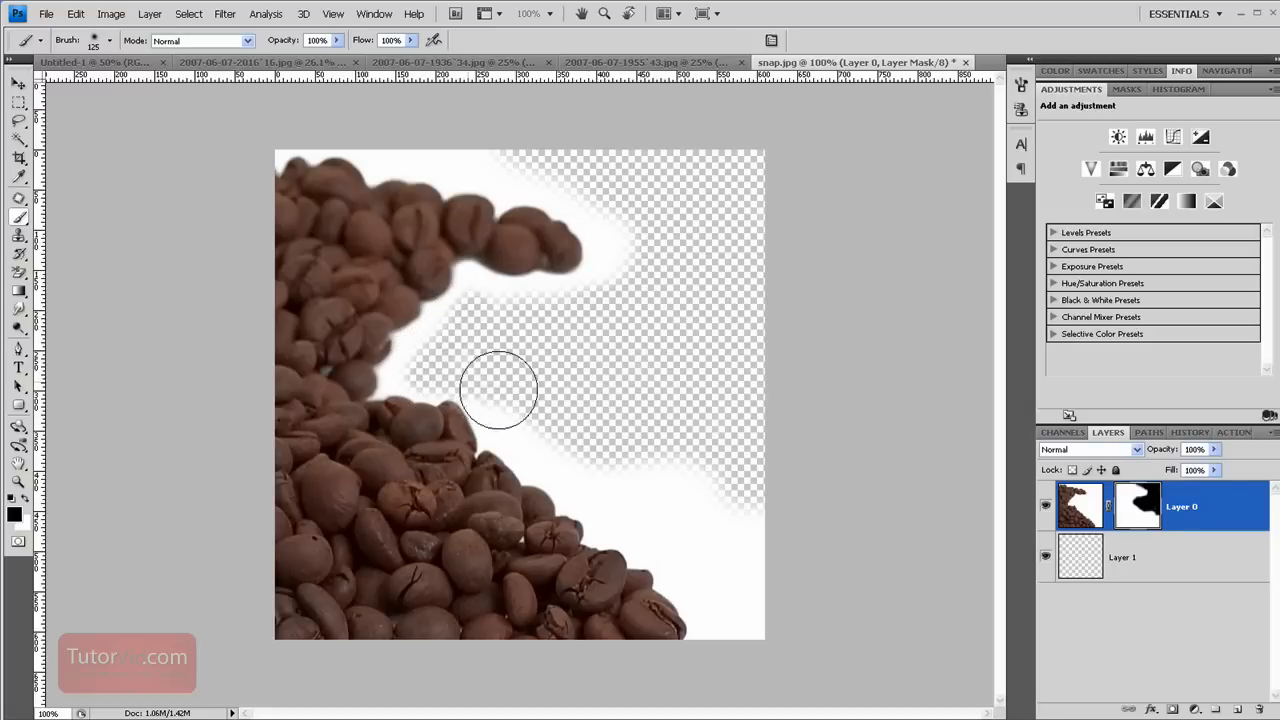
pyautogui.moveTo(498, 390); pyautogui.dragTo(596, 462)
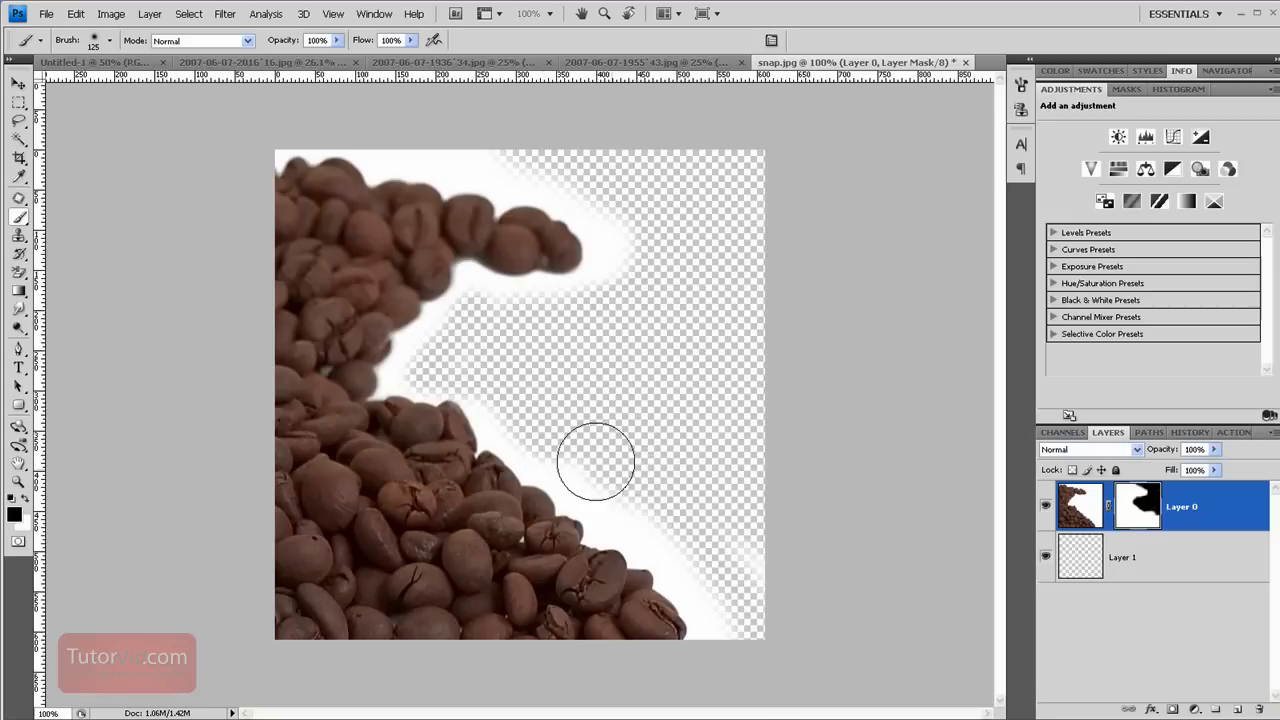
pyautogui.moveTo(596, 462); pyautogui.dragTo(536, 162)
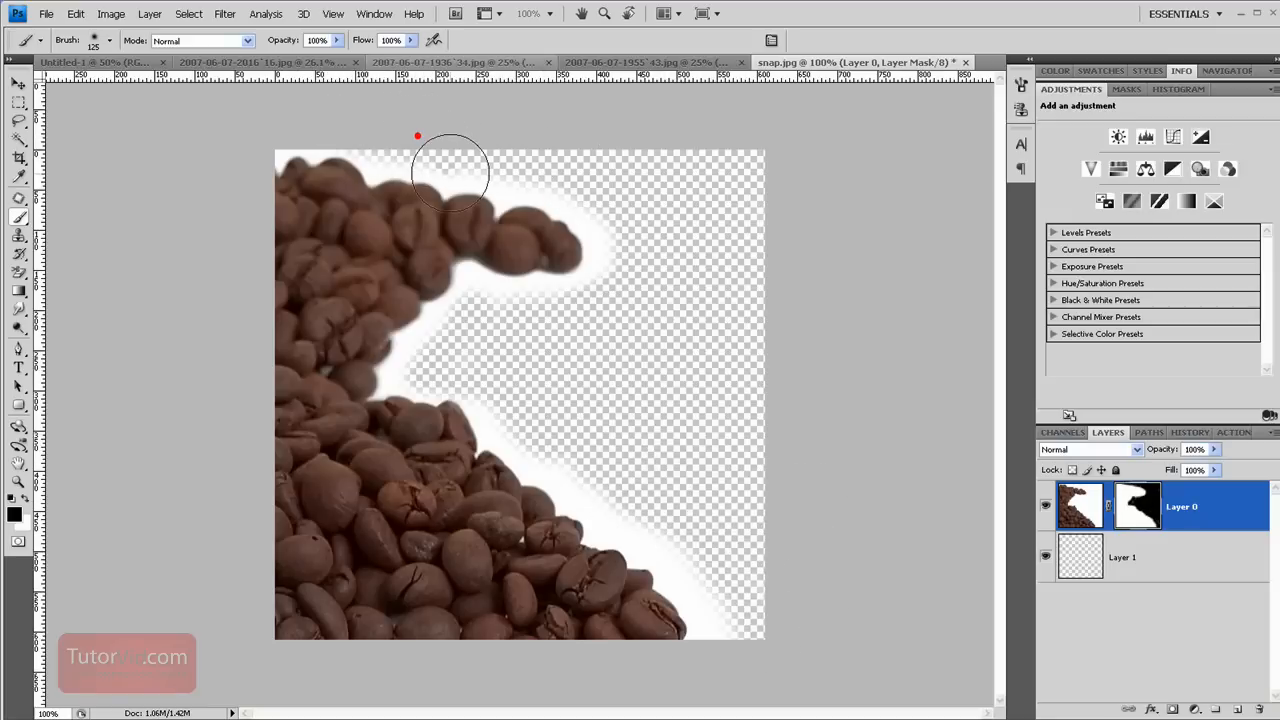
pyautogui.moveTo(450, 170); pyautogui.dragTo(490, 300)
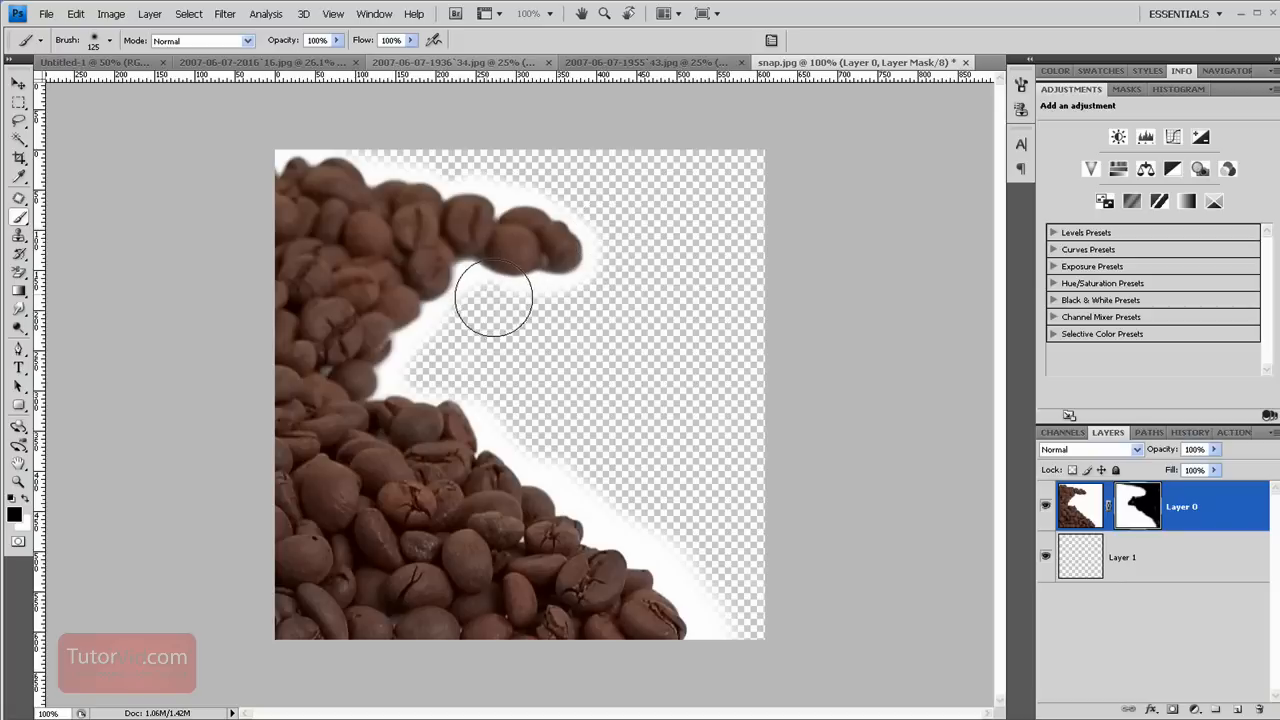